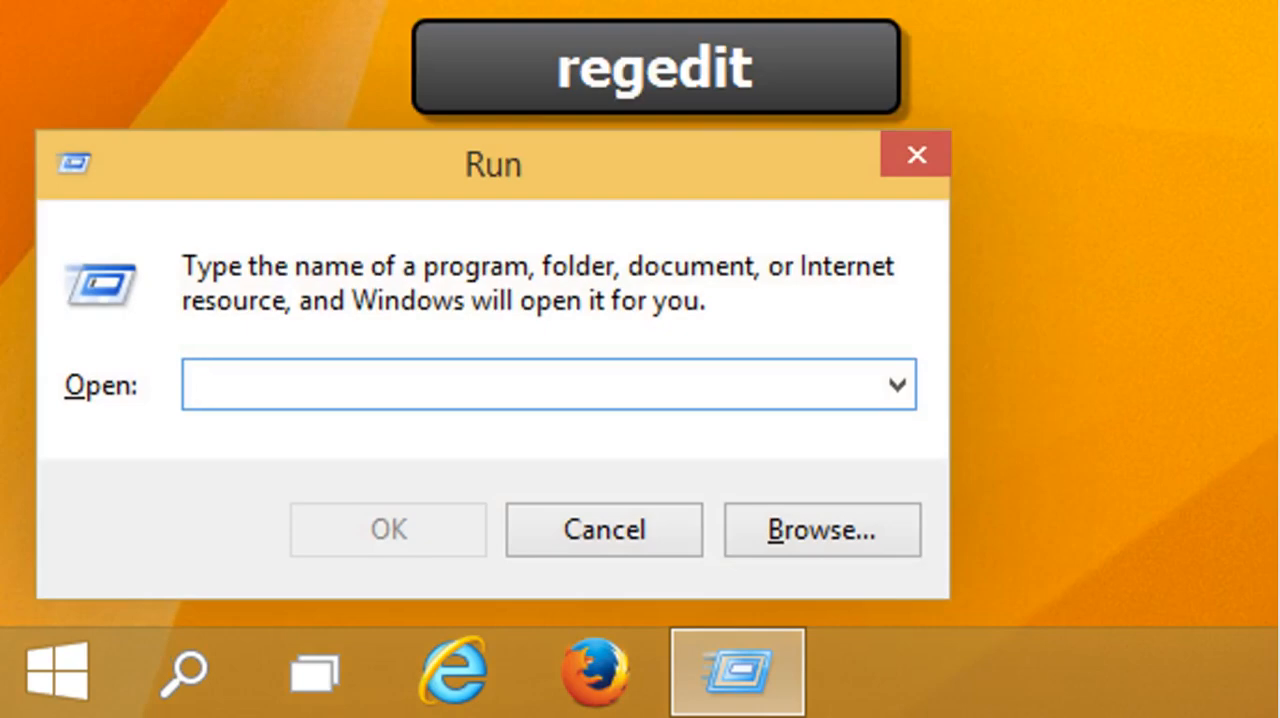
Launch the Registry Editor by running regedit from the Run dialog
type("regedit")
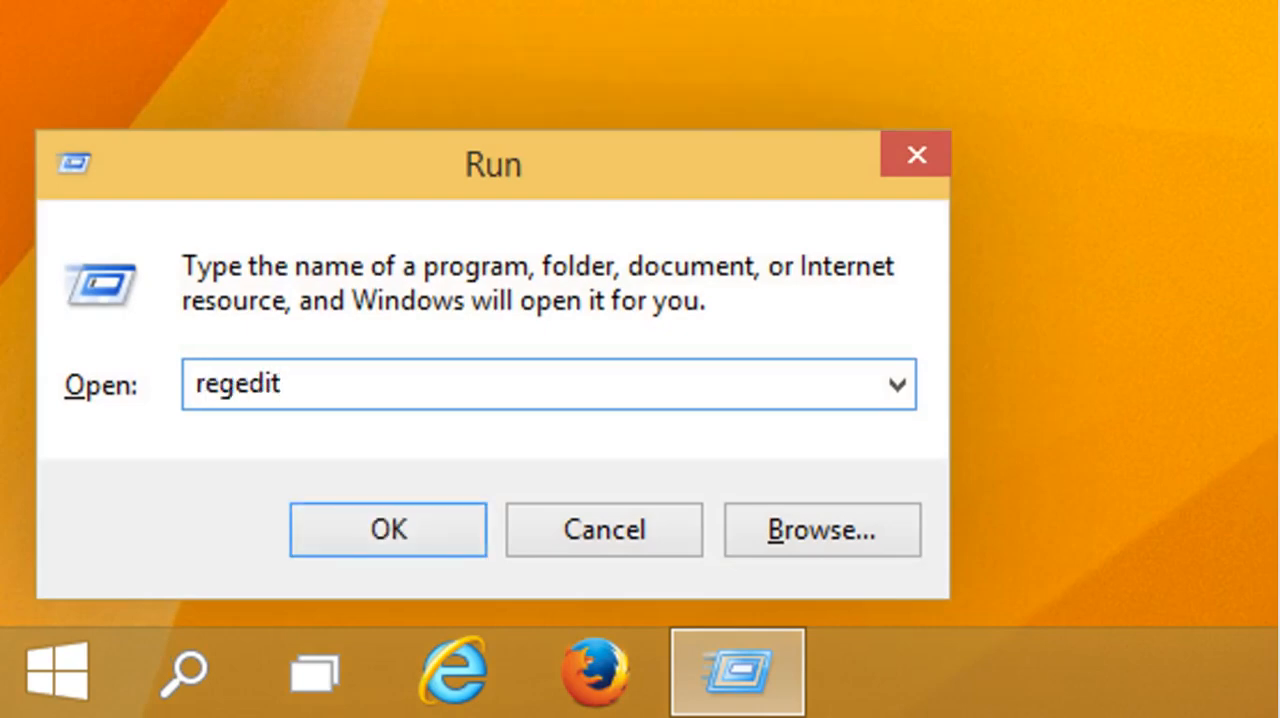
left_click(388, 528)
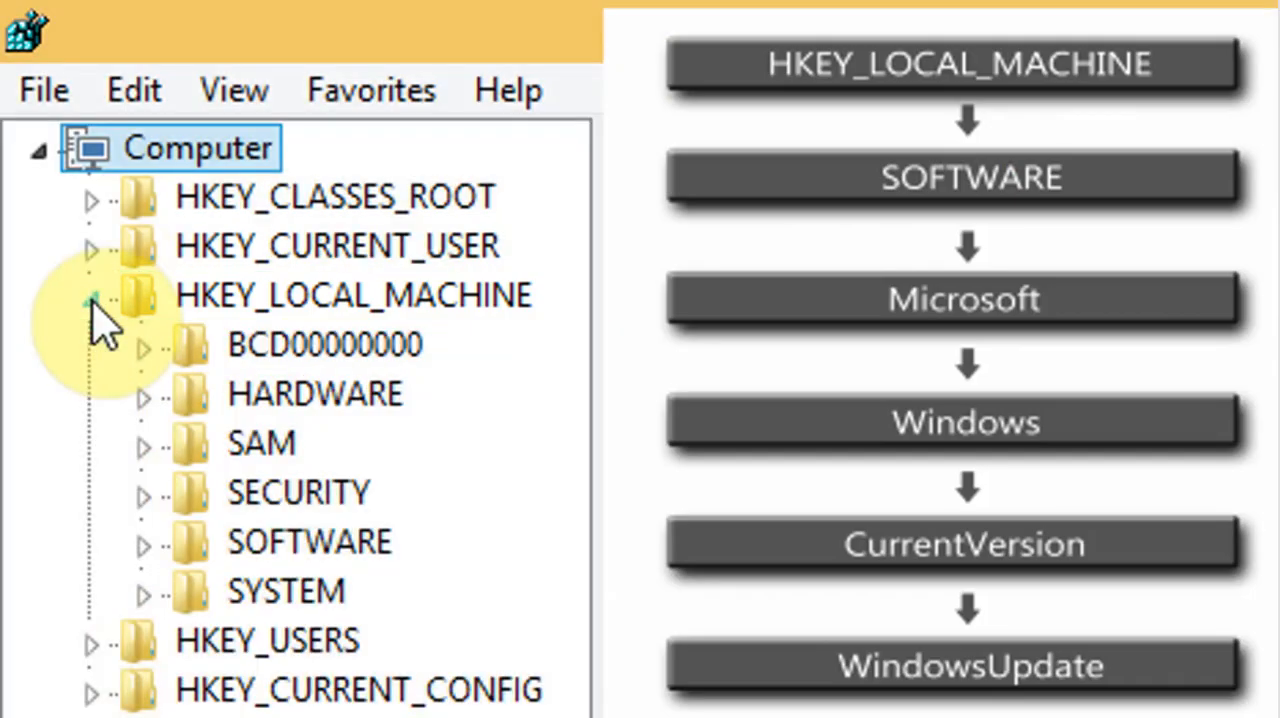
Expand HKEY_LOCAL_MACHINE\SOFTWARE\Microsoft\Windows\CurrentVersion\WindowsUpdate to reveal Auto Update, Reporting, Services, Setup and SLS
left_click(144, 540)
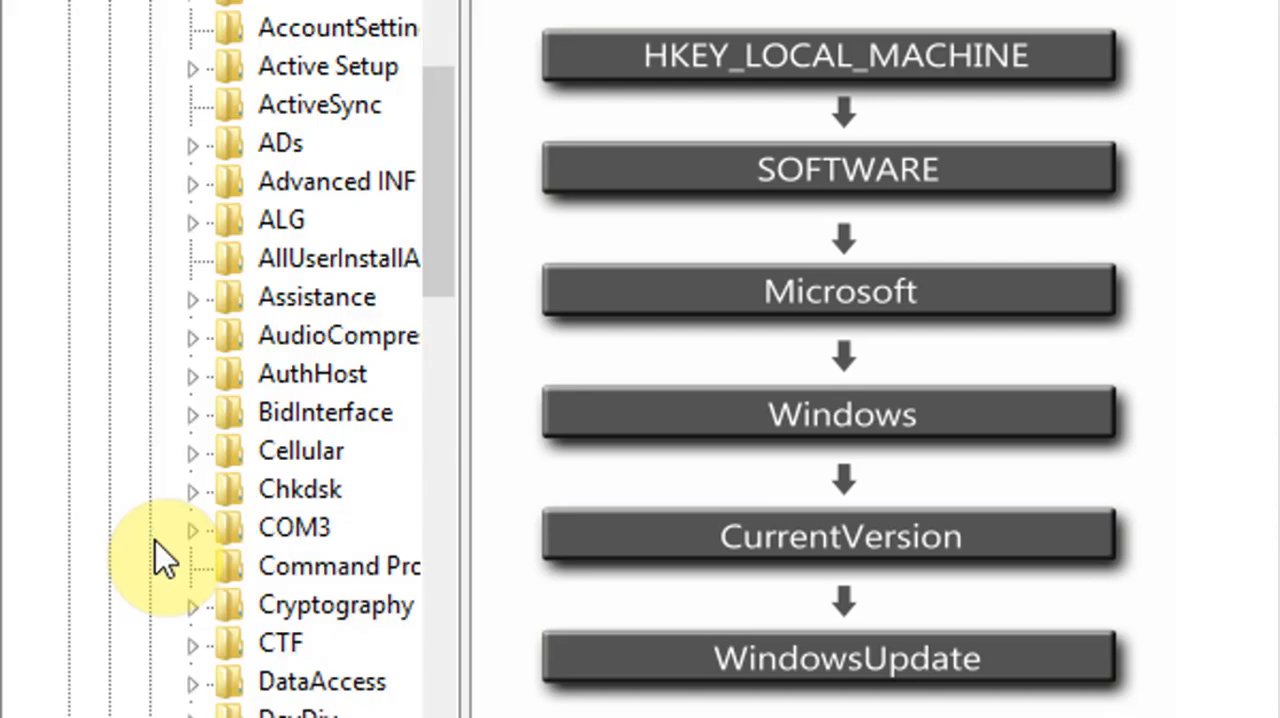
scroll("down", 3)
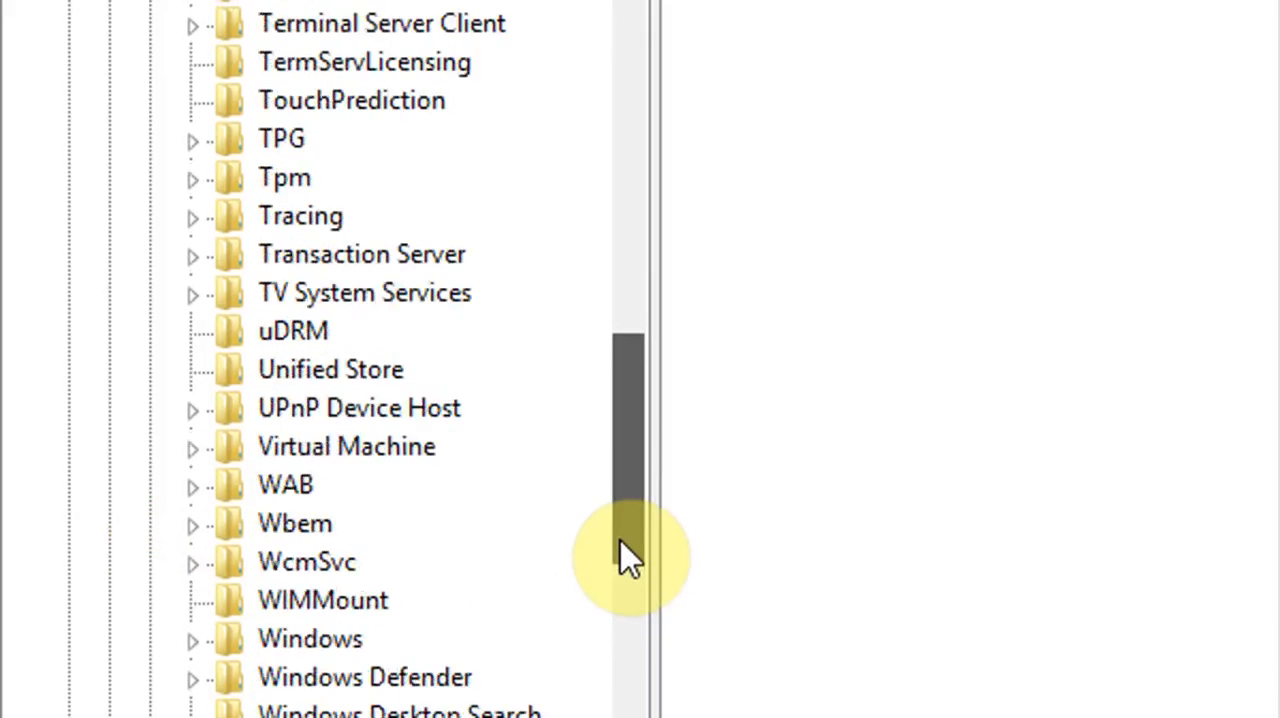
left_click(192, 640)
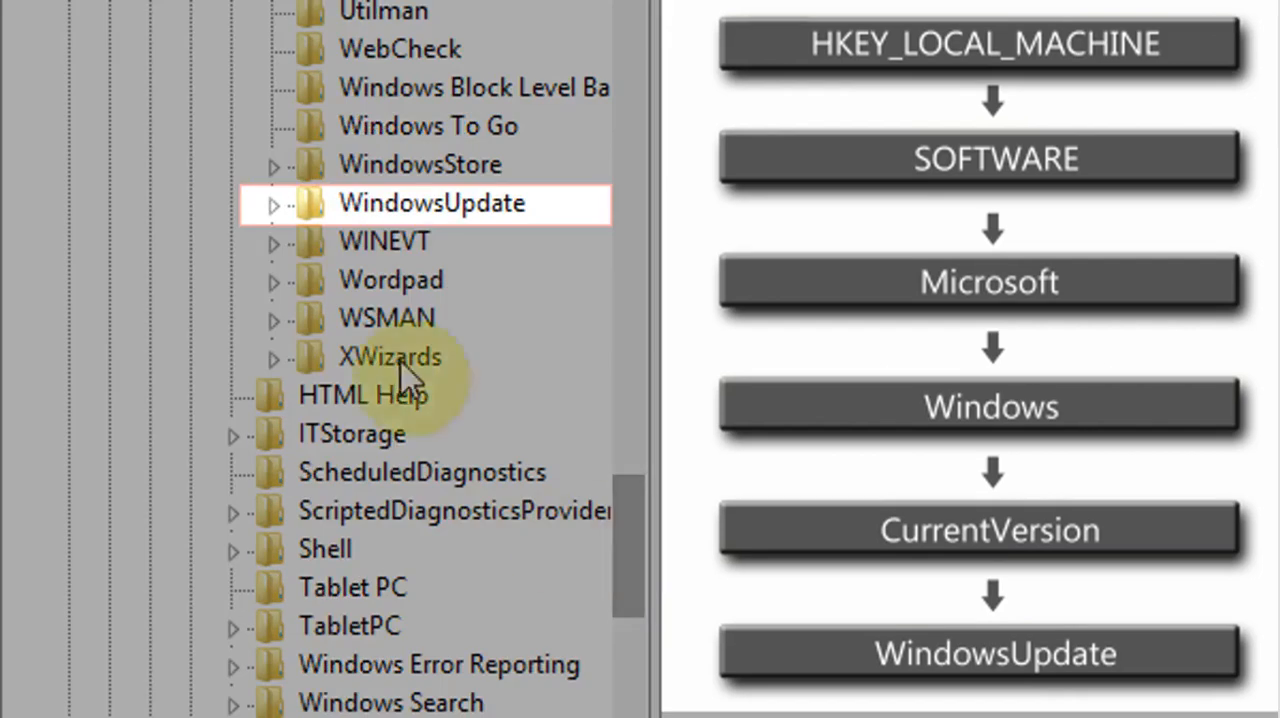
left_click(272, 204)
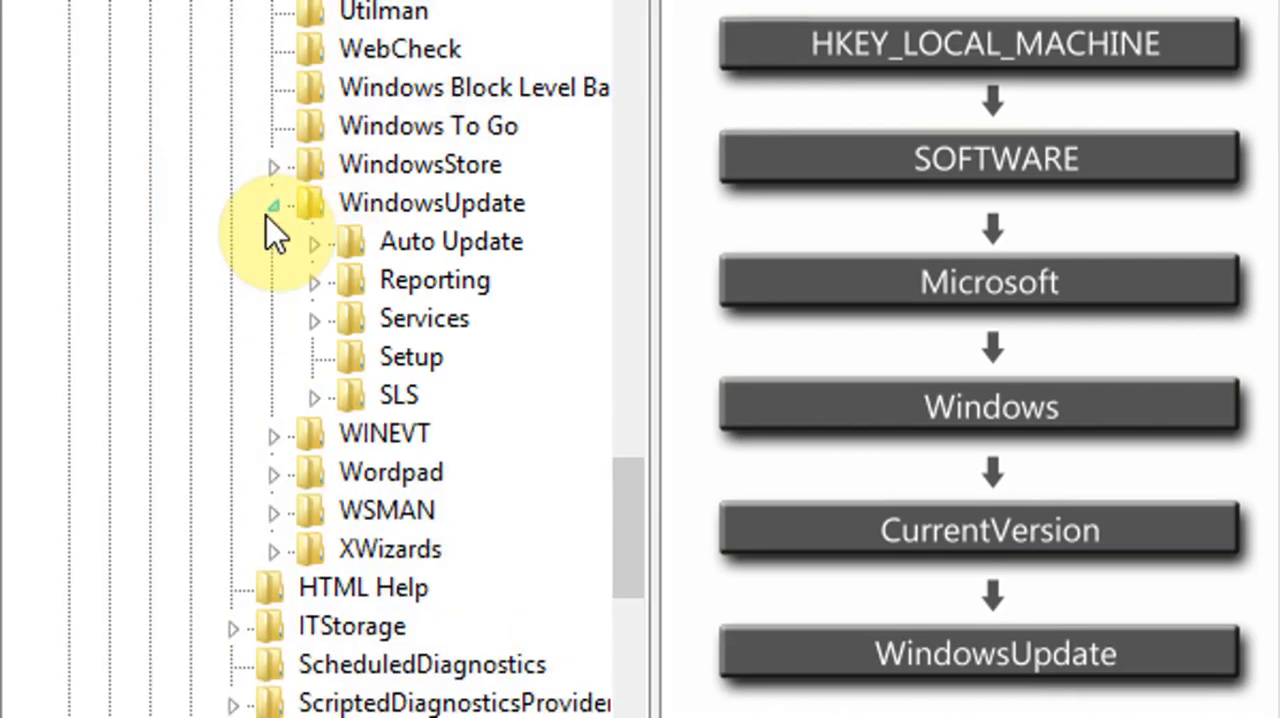
left_click(452, 240)
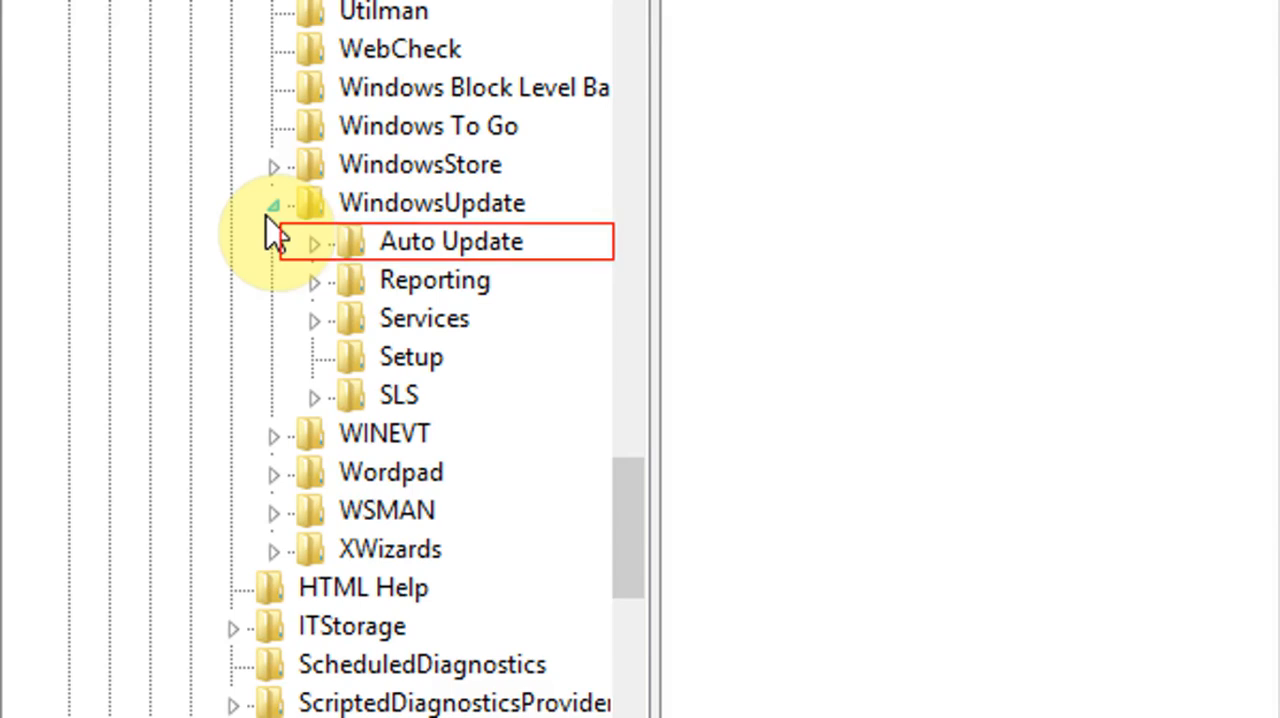
Change the AUOptions DWORD under Auto Update from 4 to 1
left_click(452, 240)
type("1")
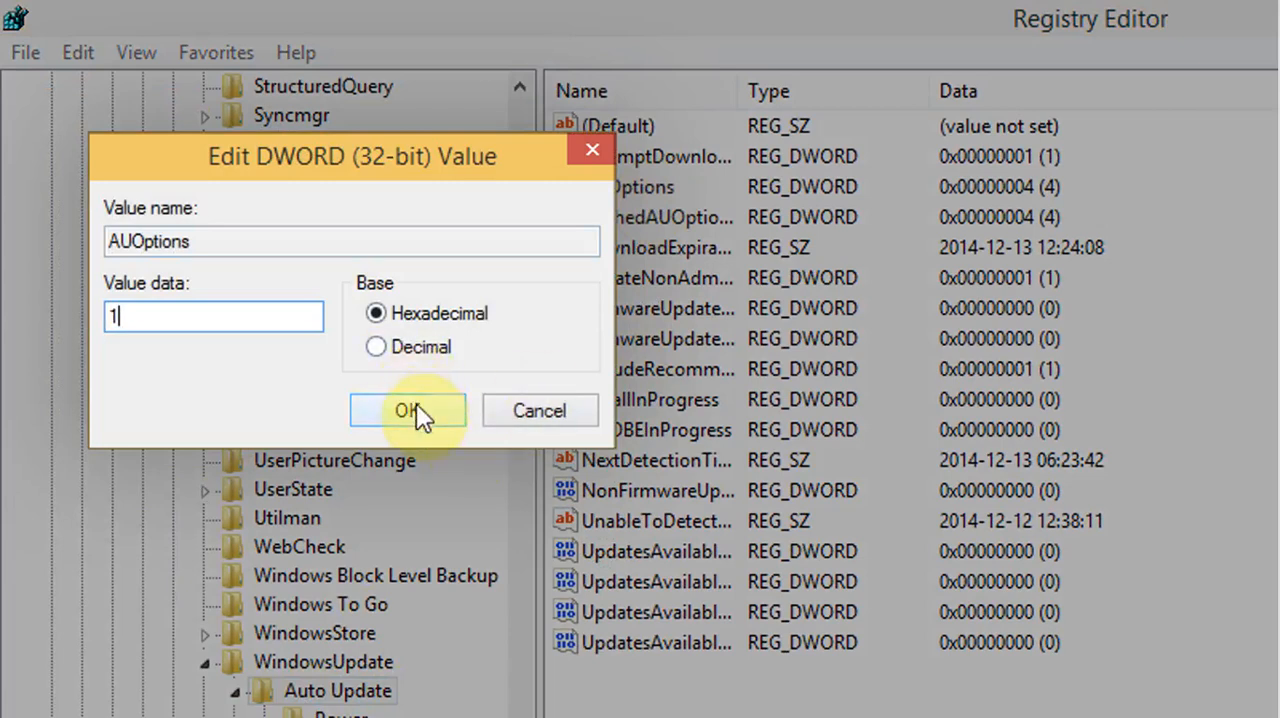
left_click(408, 412)
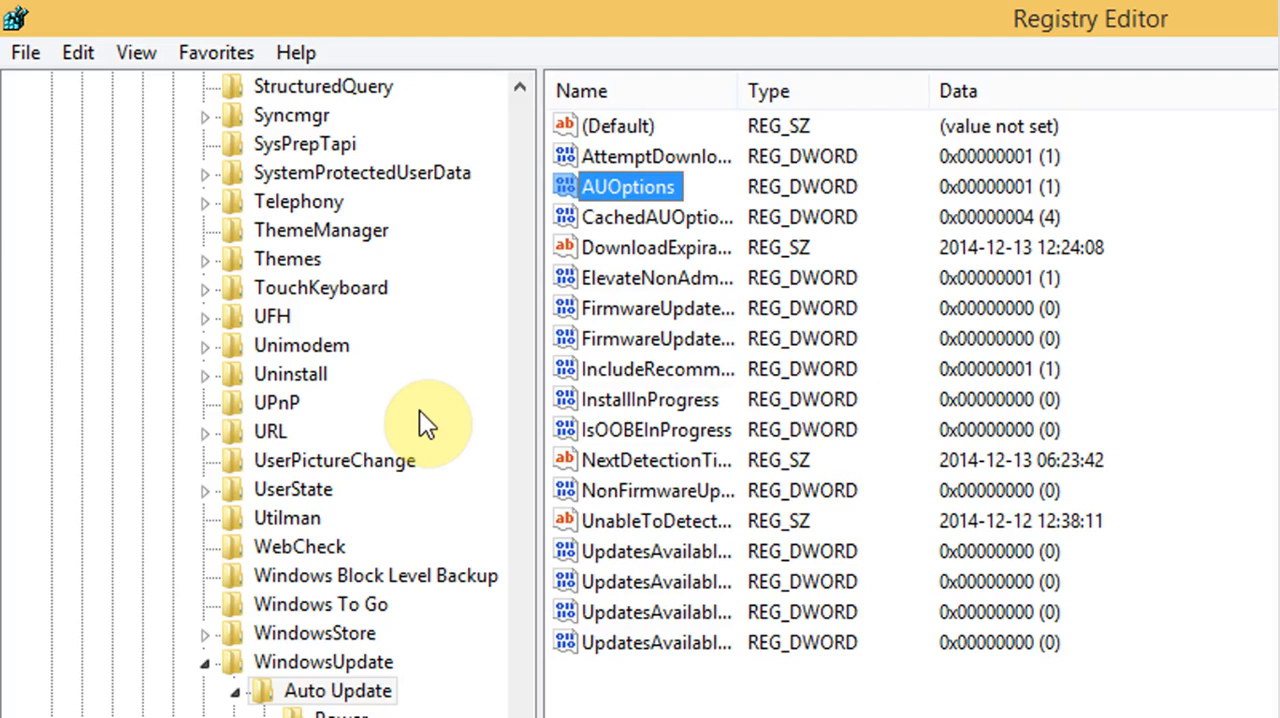
mouse_move(1136, 56)
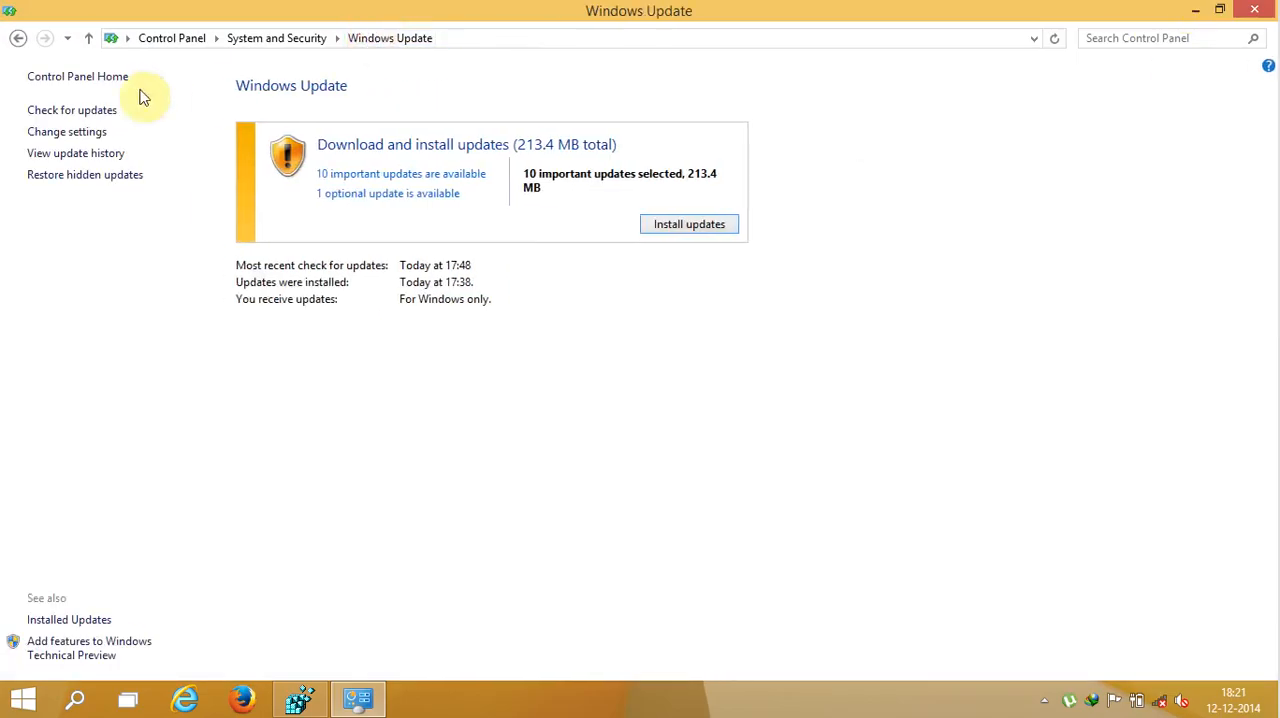
Show the Windows Update Change settings page with important updates now at 'Never check for updates'
left_click(68, 132)
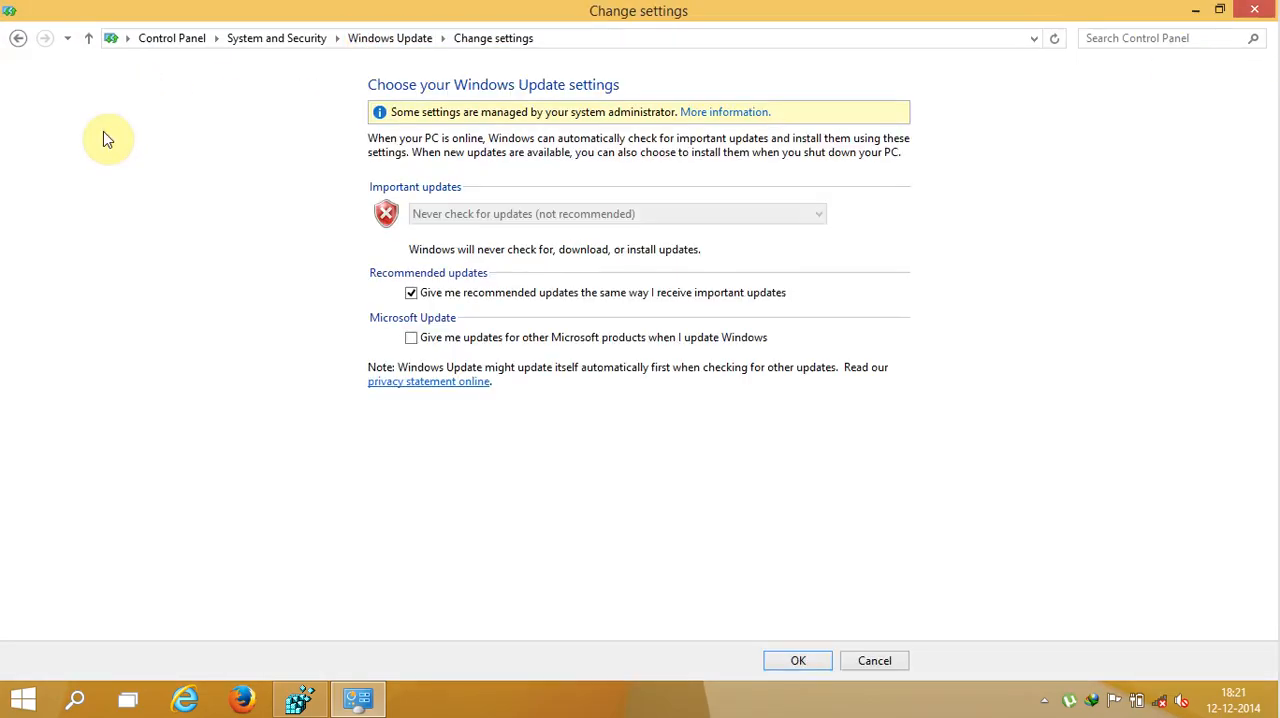